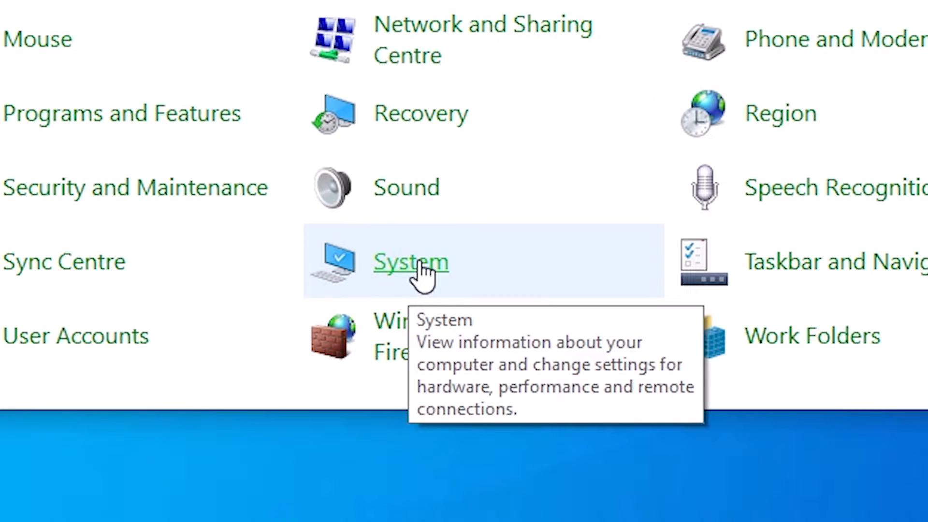
Step: From Control Panel's System page, reach Advanced system settings to get the System Properties Advanced tab
{"action": "left_click", "coordinate": [410, 262]}
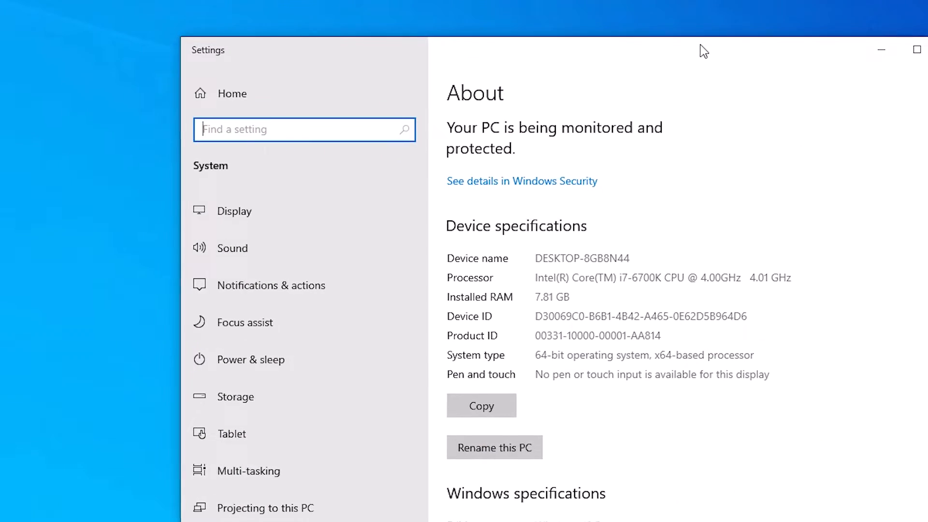
{"action": "scroll", "scroll_direction": "down", "scroll_amount": 3}
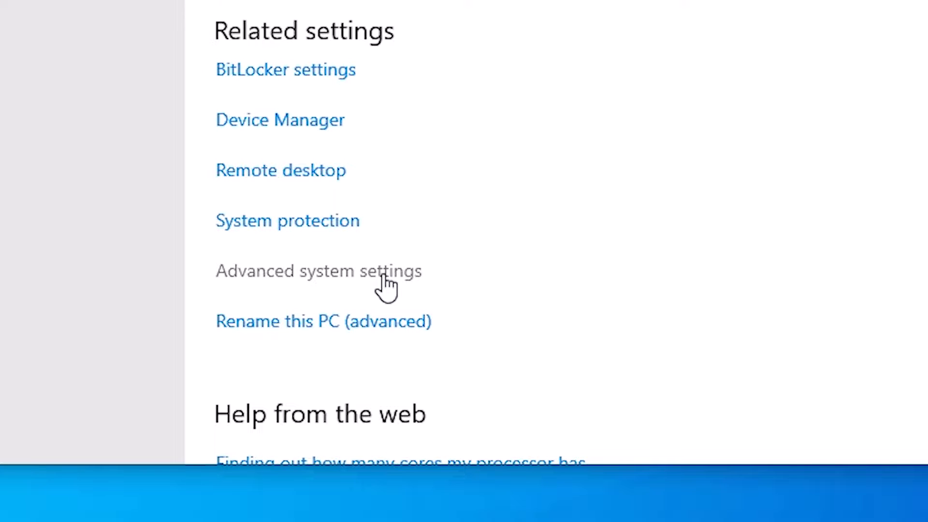
{"action": "left_click", "coordinate": [318, 270]}
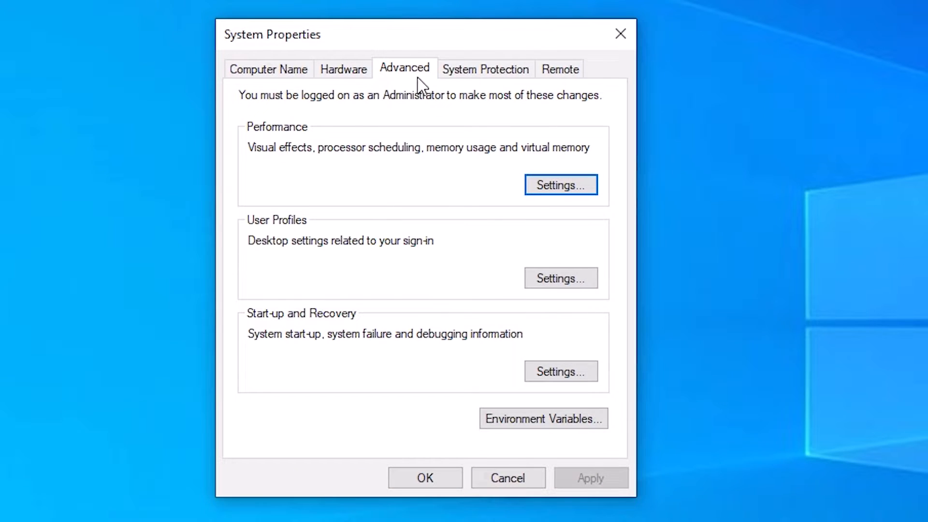
{"action": "mouse_move", "coordinate": [559, 195]}
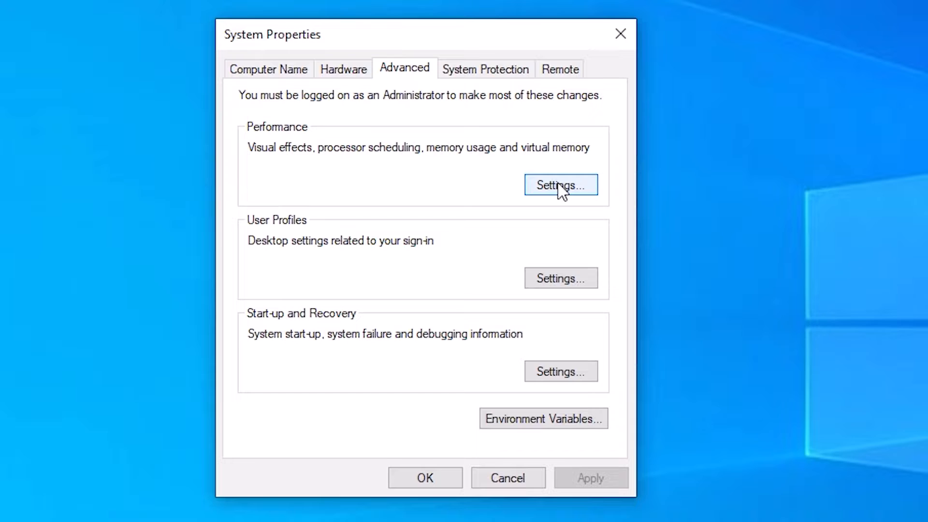
Step: Bring up Performance Options from the Performance section, showing the Visual Effects list
{"action": "left_click", "coordinate": [559, 184]}
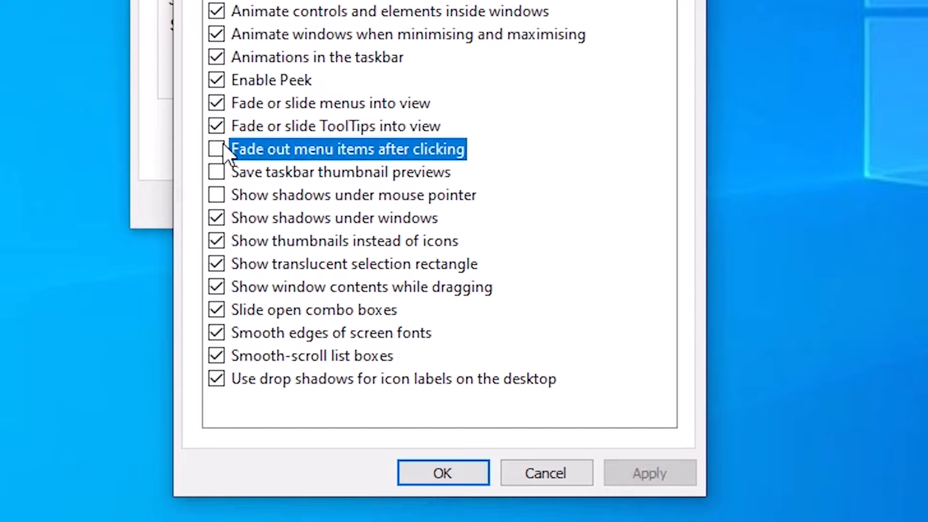
{"action": "mouse_move", "coordinate": [443, 472]}
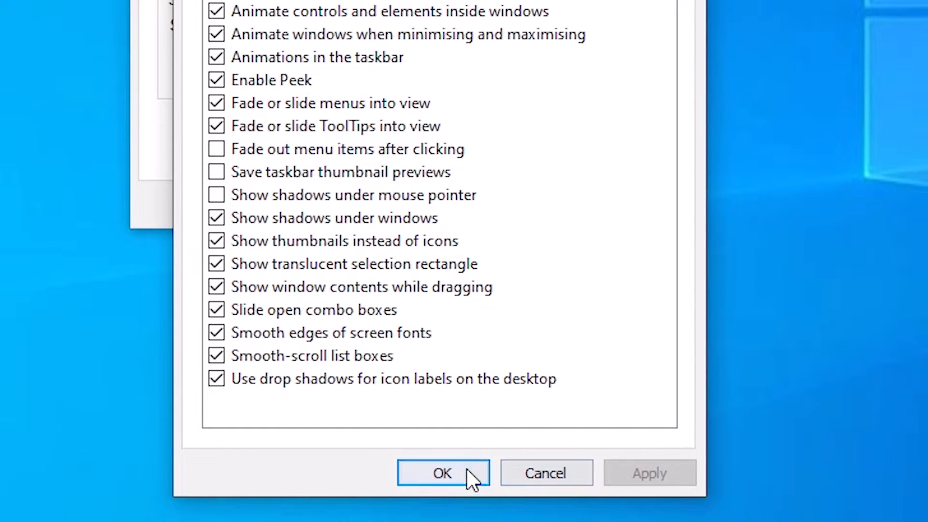